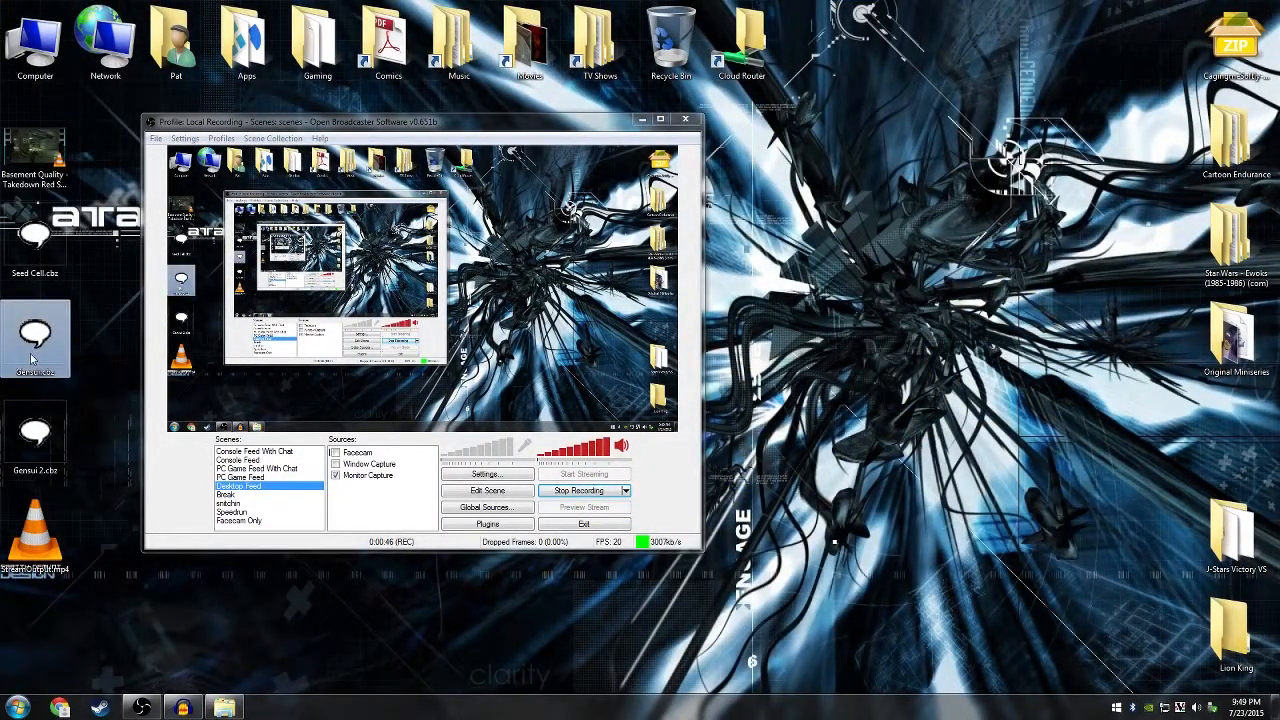
mouse_move(35, 335)
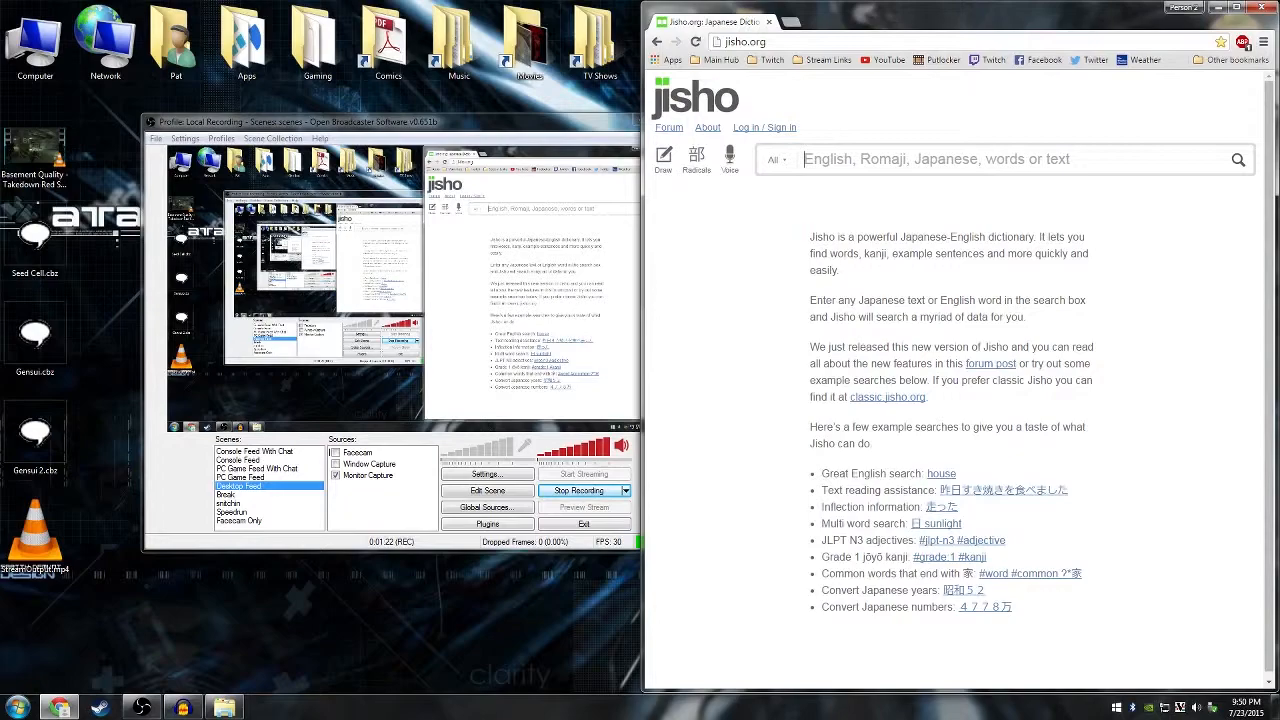
Open the comic archive in CDisplay and snap it to the left, beside the Jisho browser.
click(35, 430)
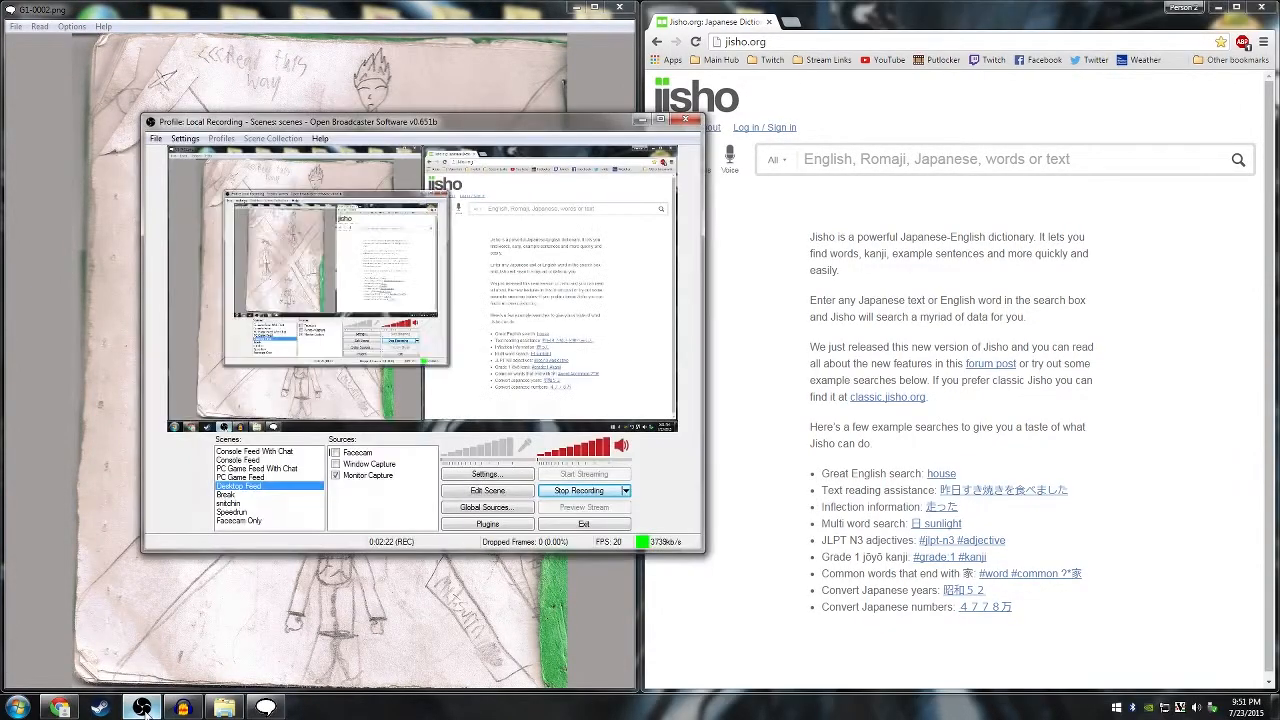
click(240, 521)
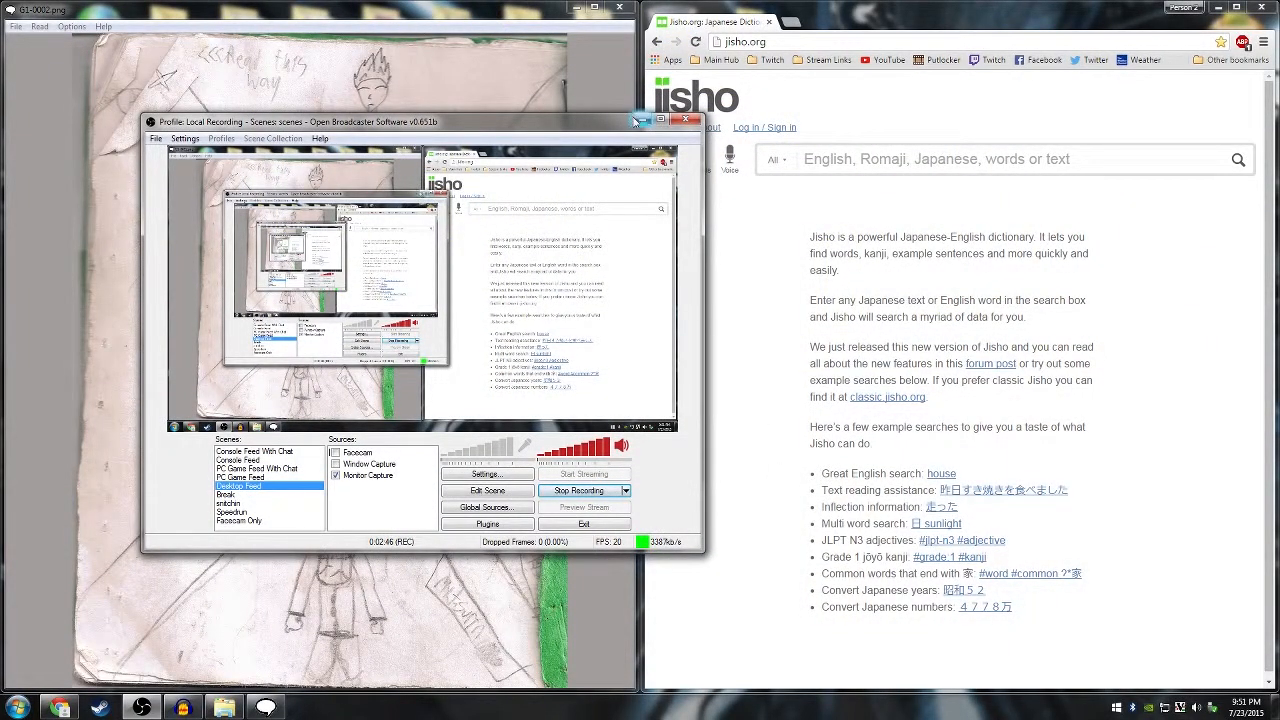
Search Jisho for tenkasen (spark plug), then mitsurin (dense forest).
click(662, 121)
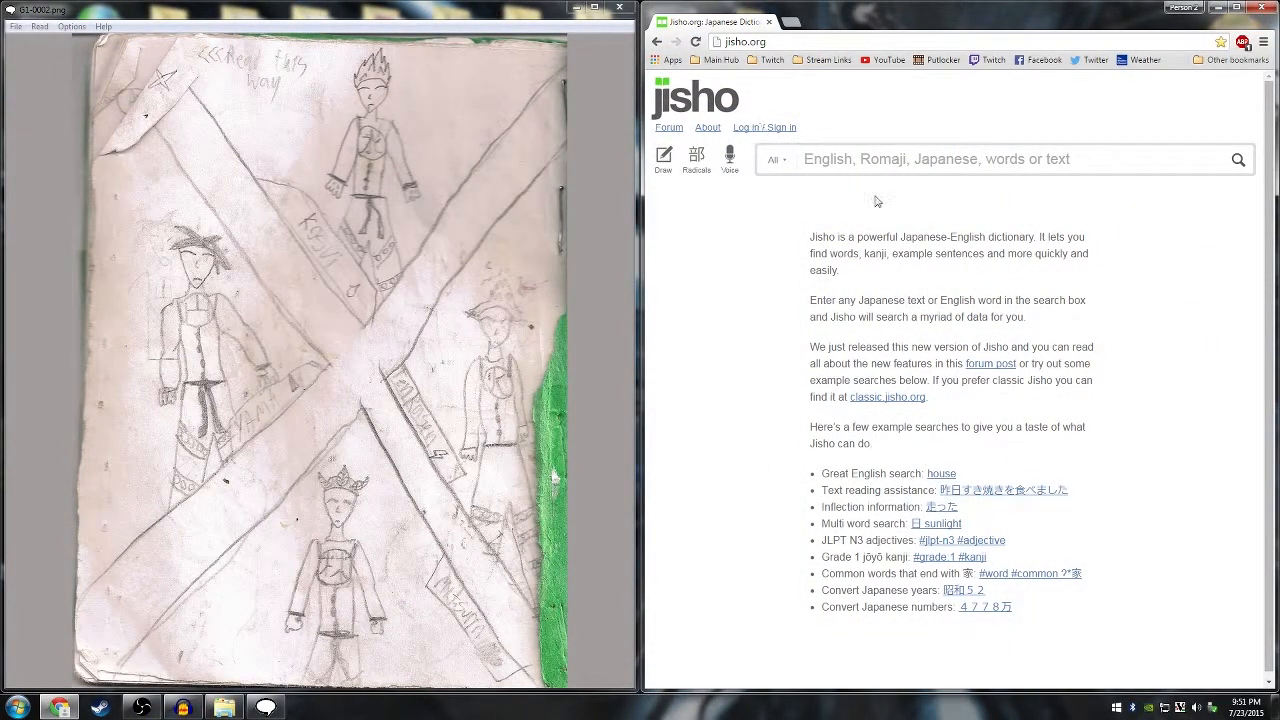
text(kosui)
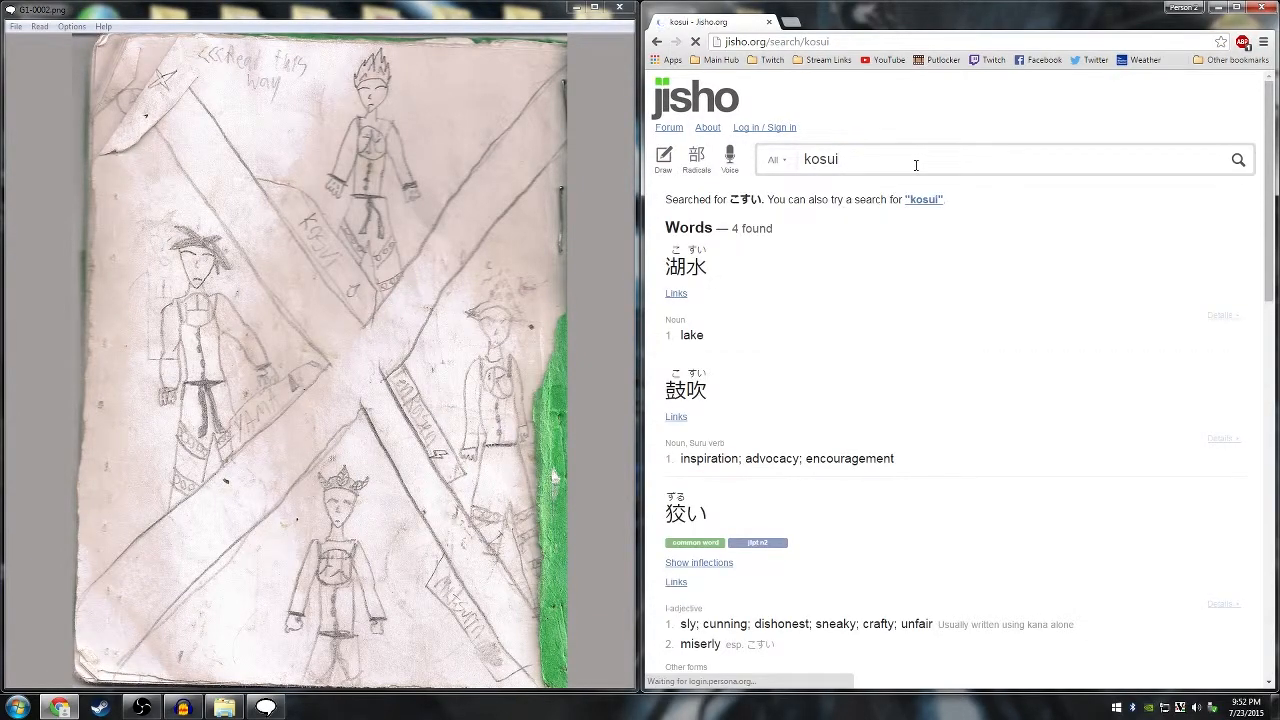
click(676, 293)
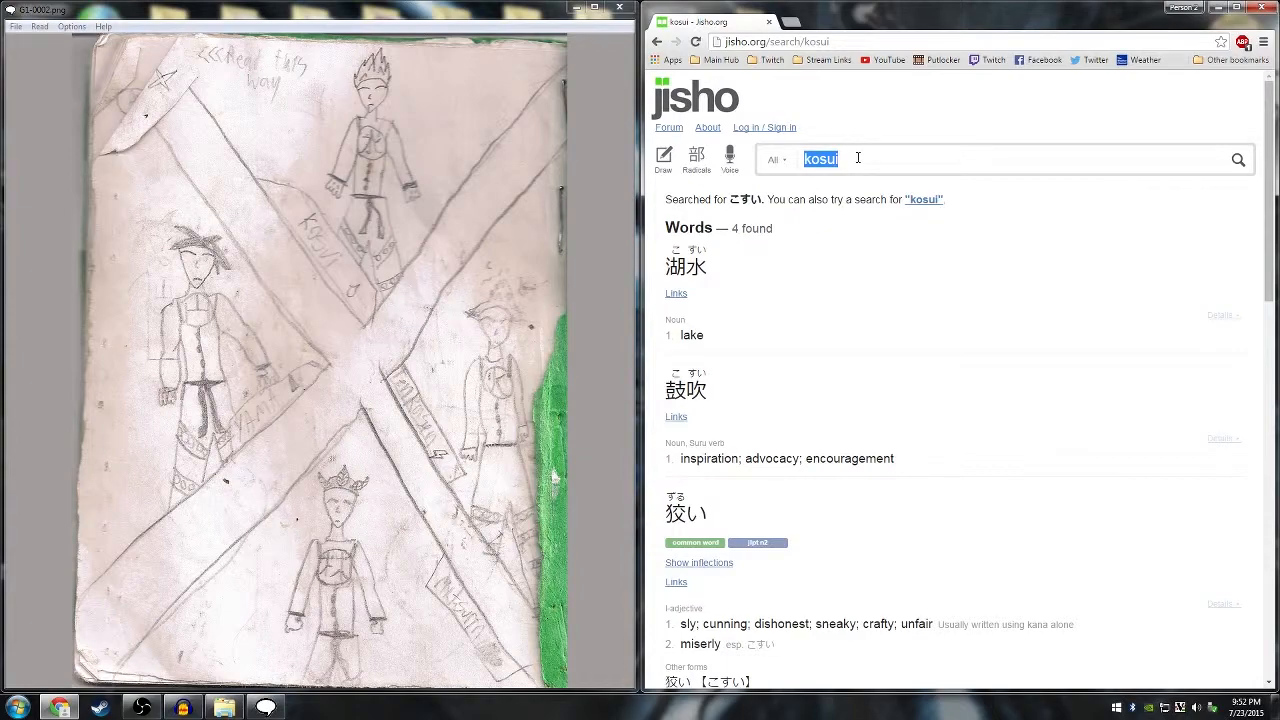
text(tenkasen)
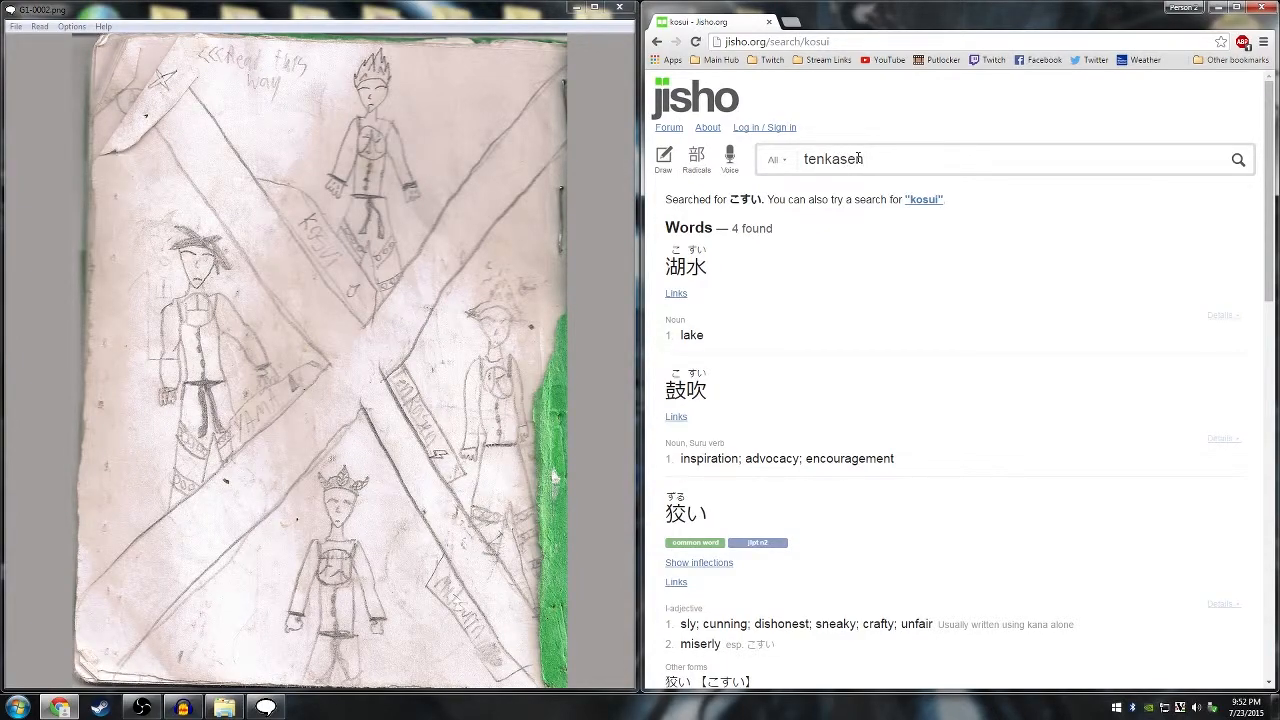
key(enter)
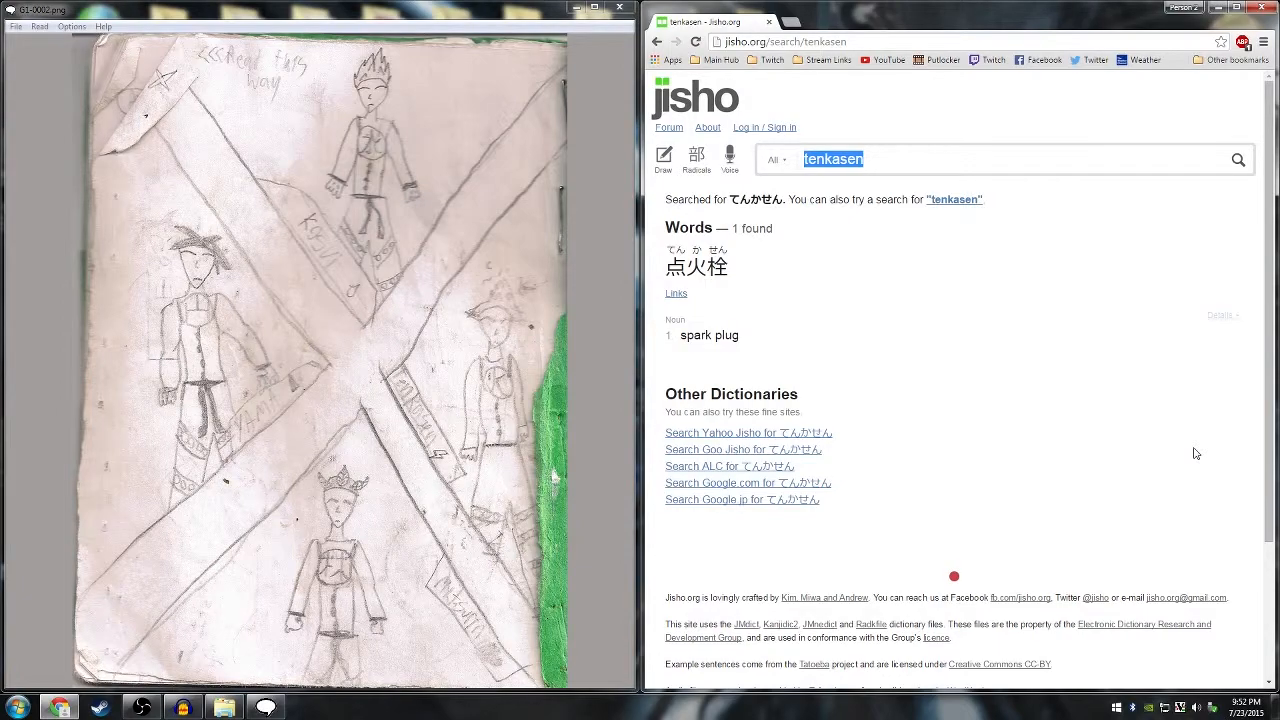
mouse_move(1128, 504)
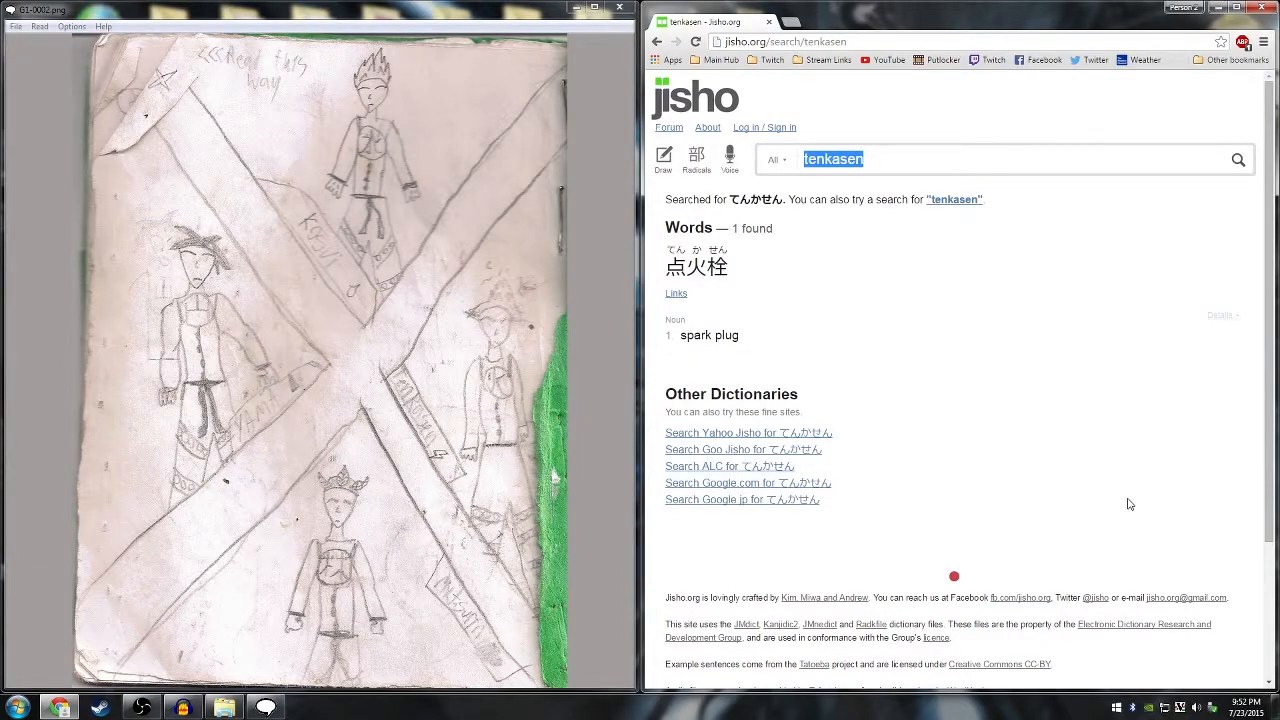
text(mitsurin)
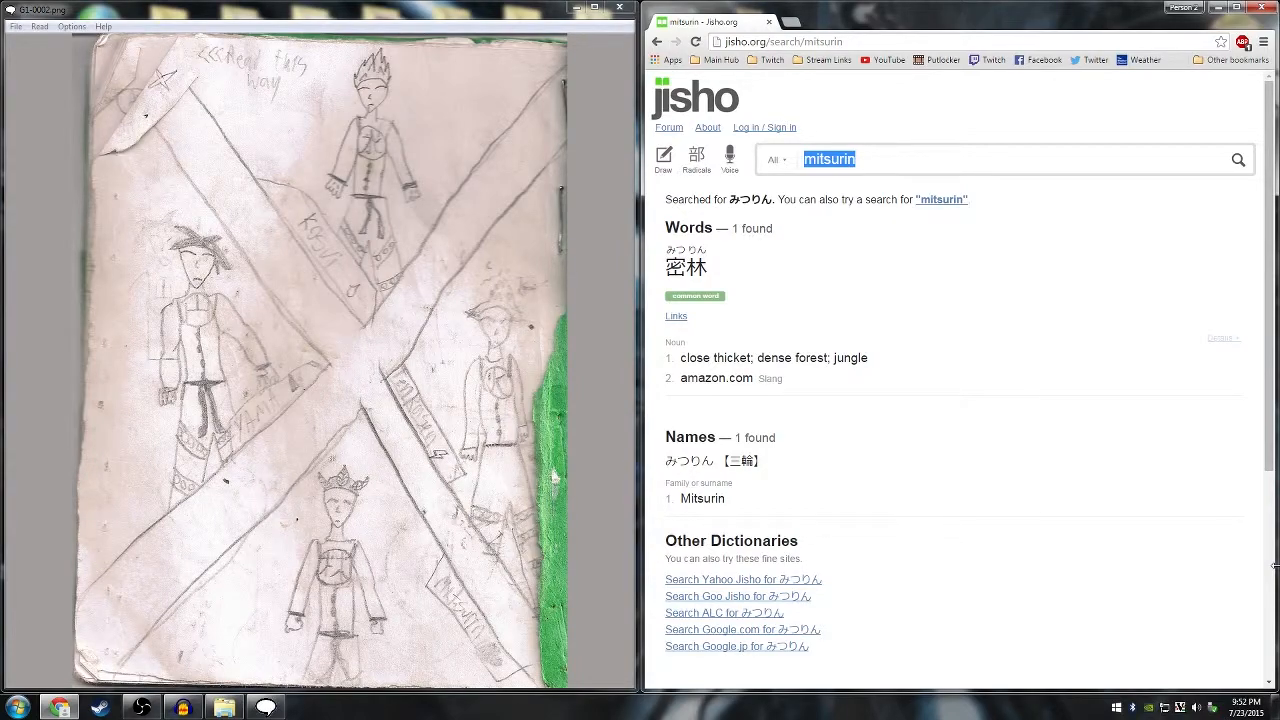
mouse_move(1104, 236)
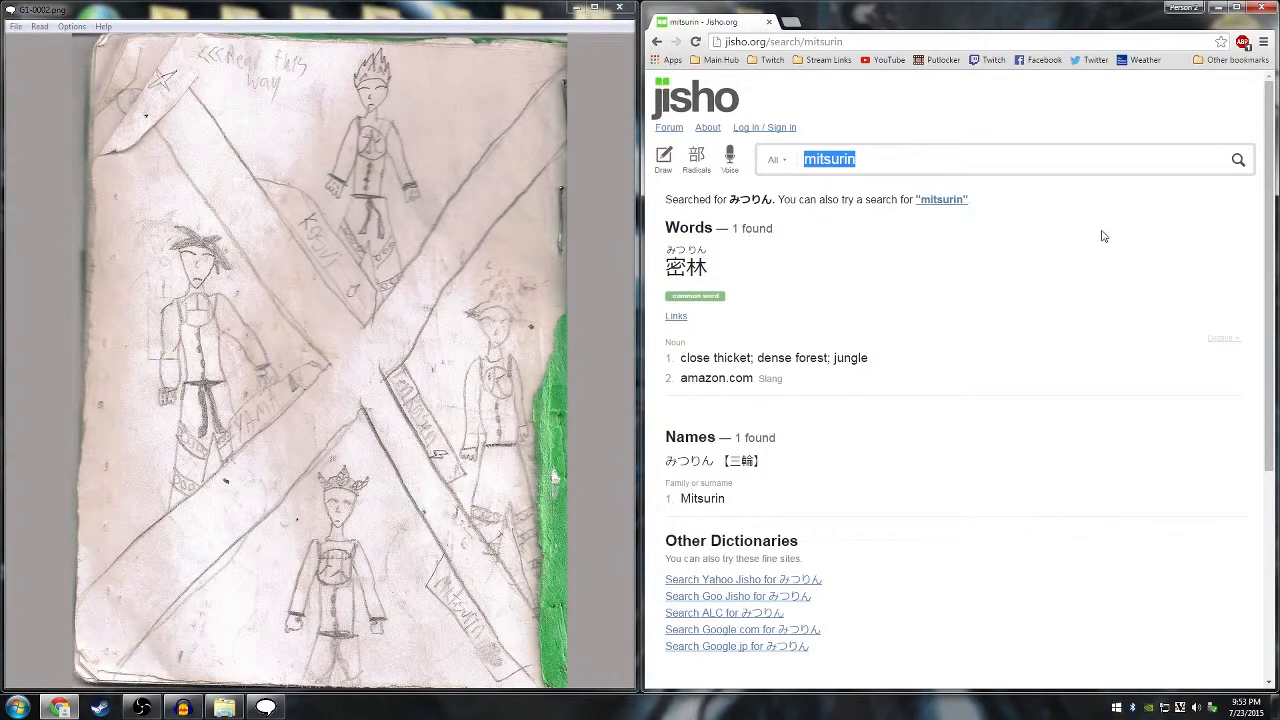
mouse_move(949, 156)
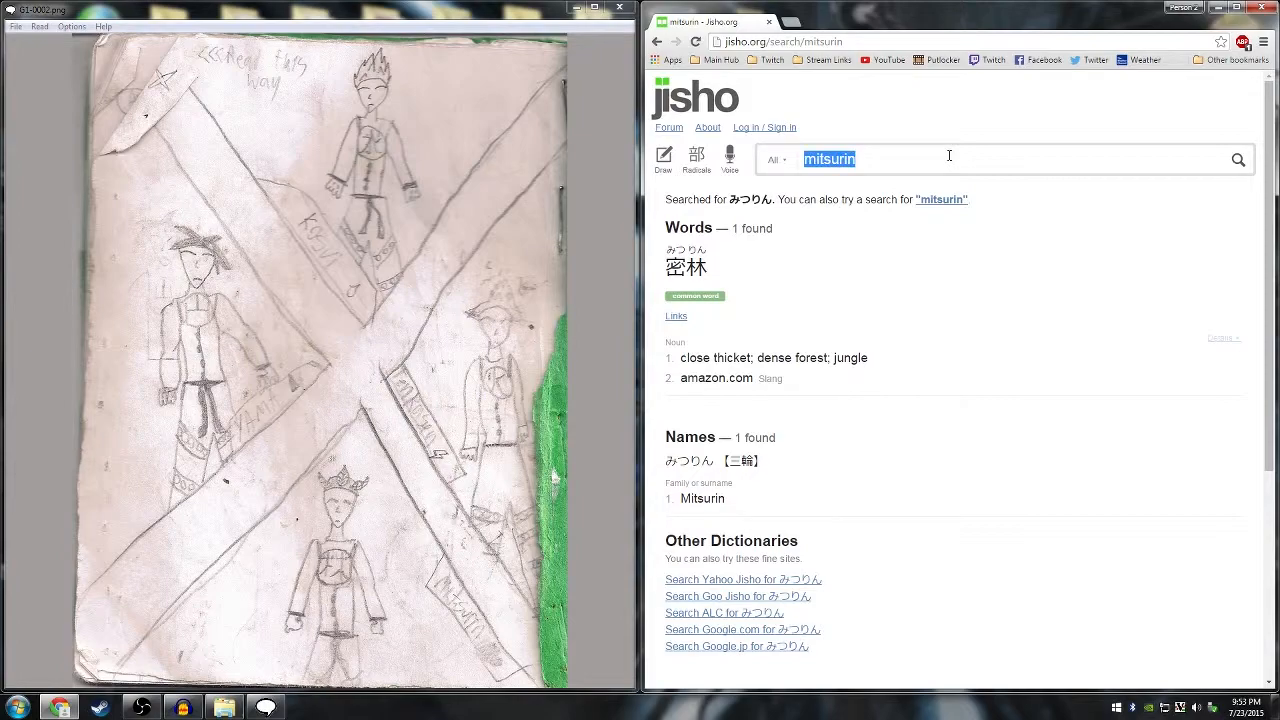
text(yama)
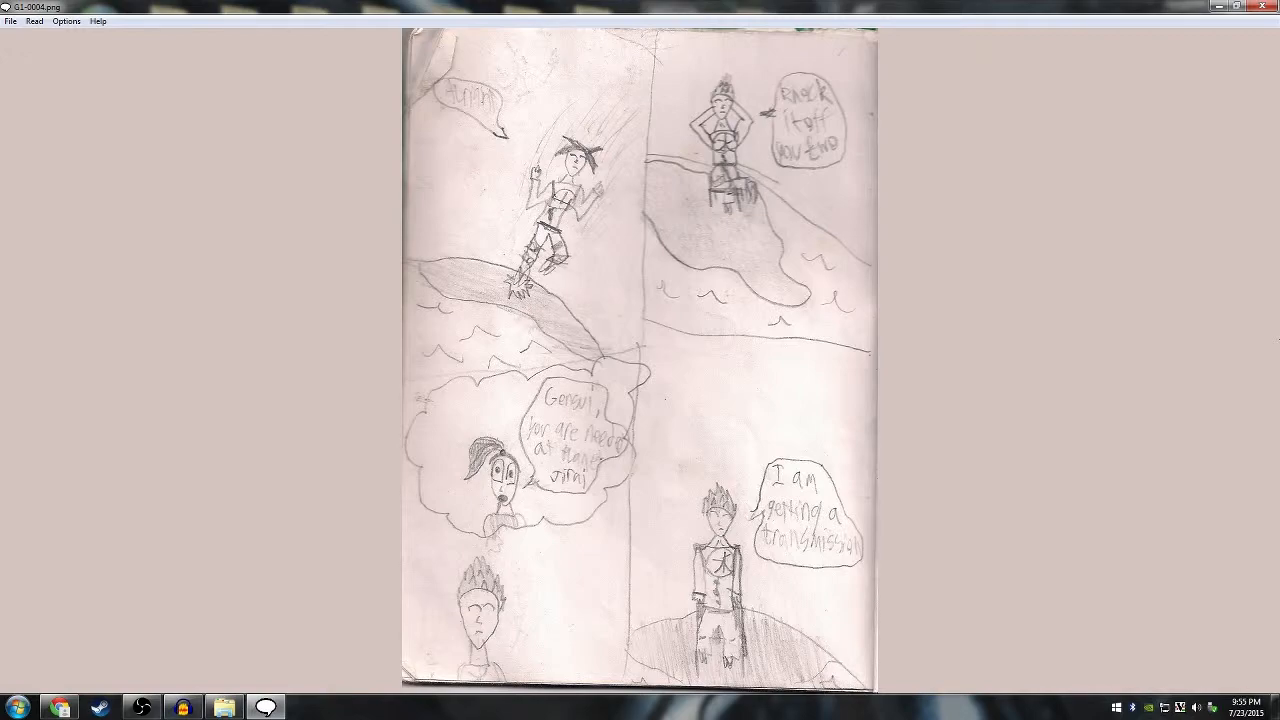
mouse_move(462, 6)
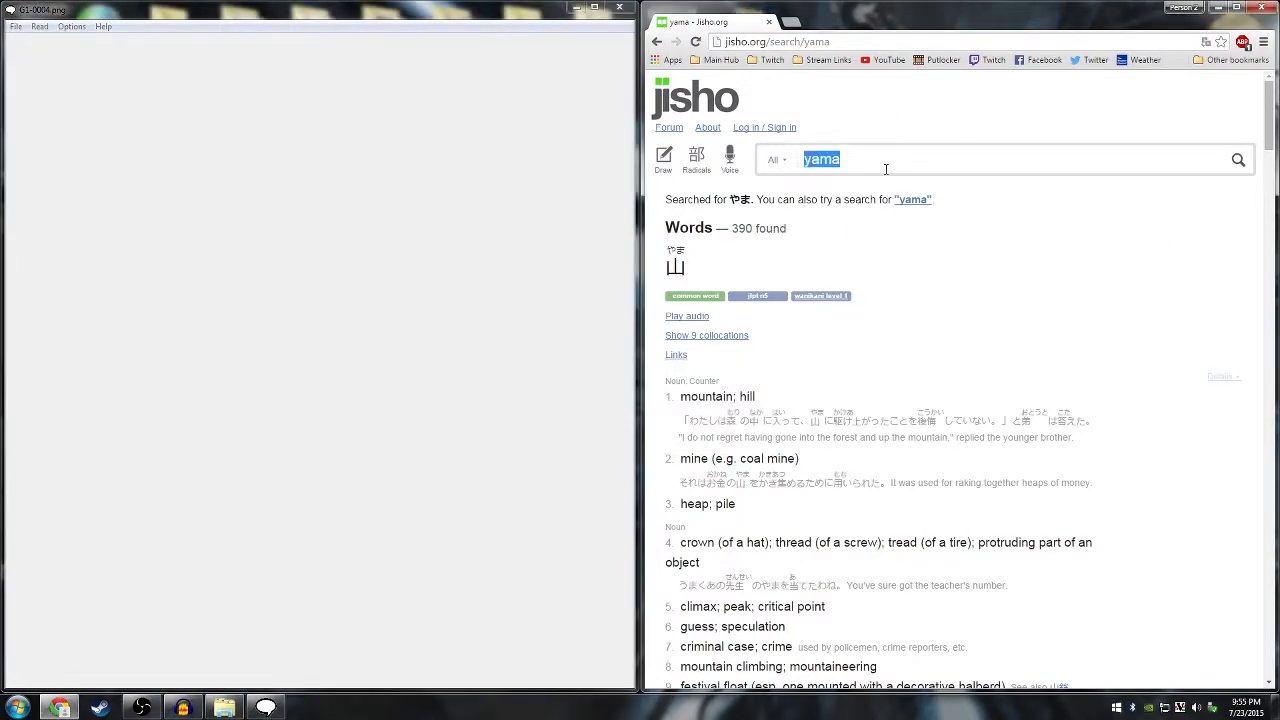
Search Jisho for yama (mountain) and jirai (land mine) beside comic page G1-0004.
text(h)
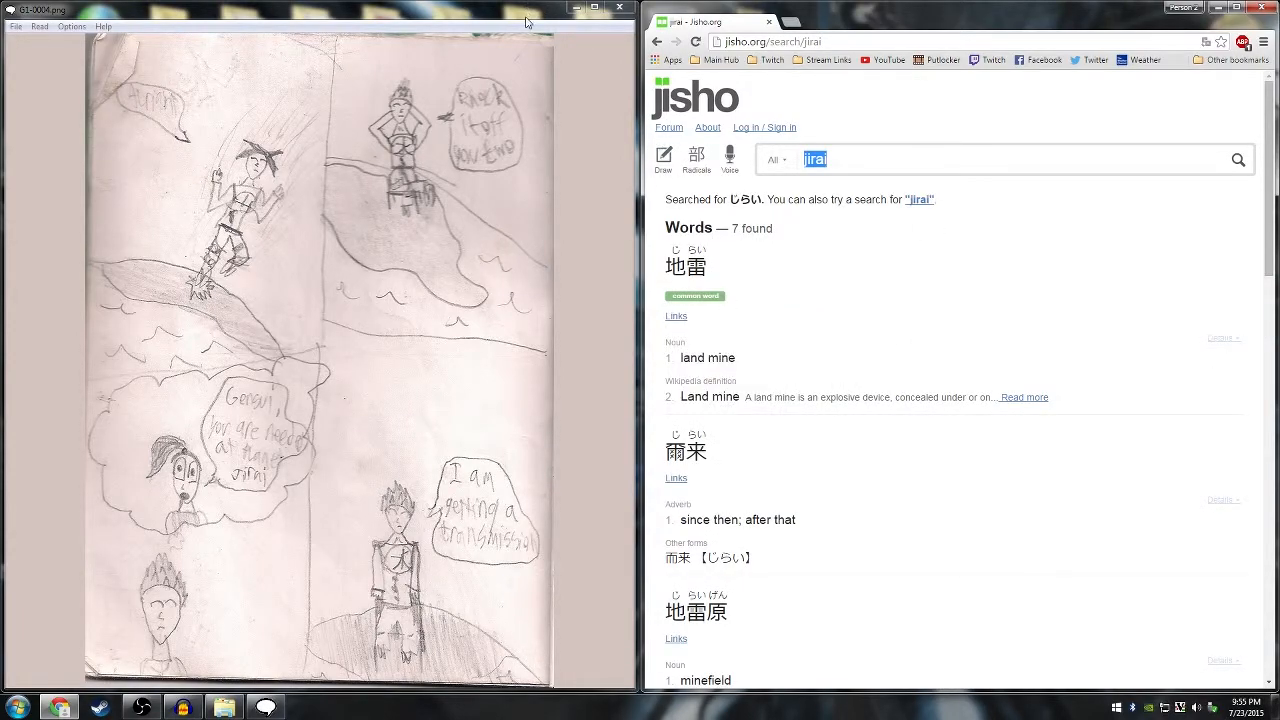
click(618, 7)
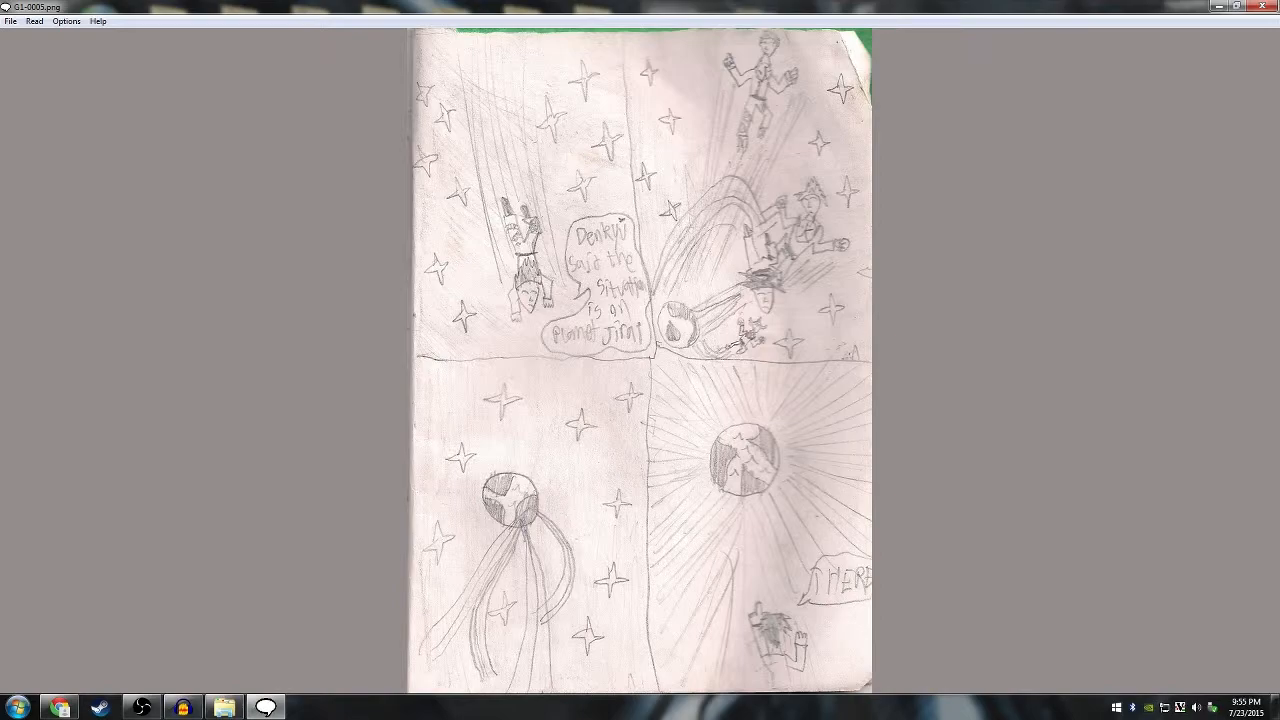
mouse_move(954, 6)
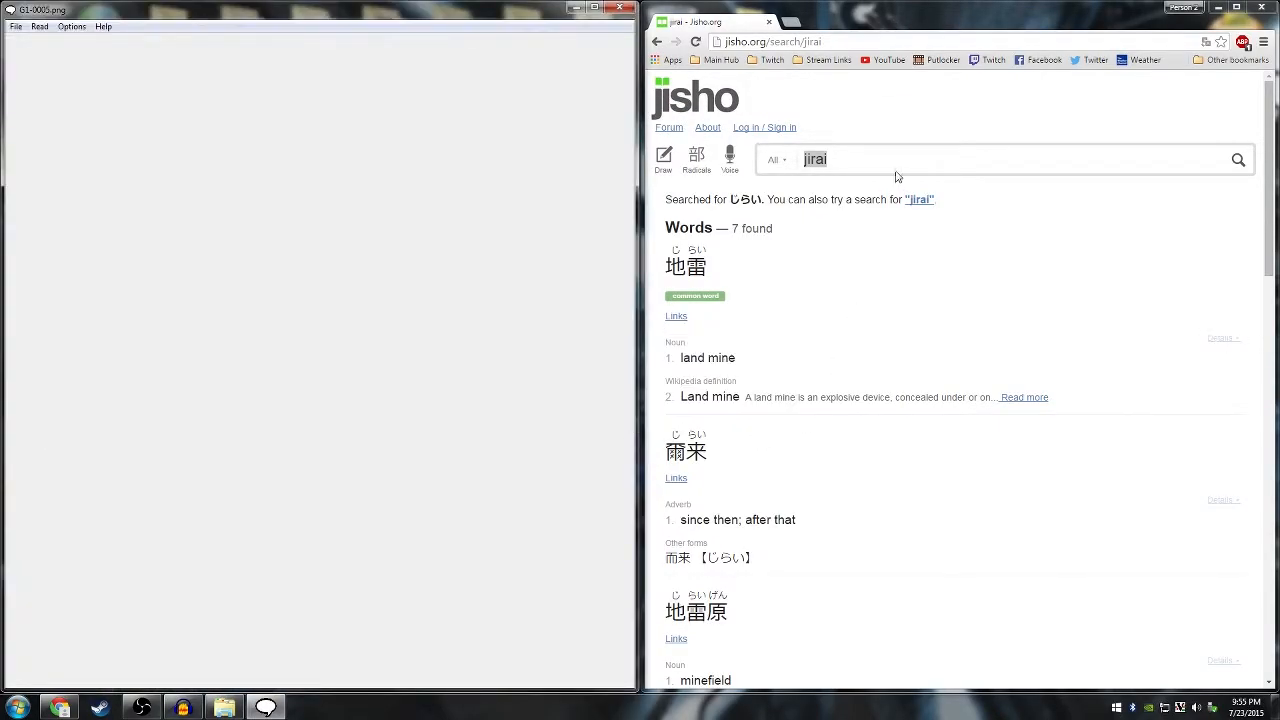
Search Jisho for denkyu, showing light bulb, beside comic page G1-0015.
text(denkyu)
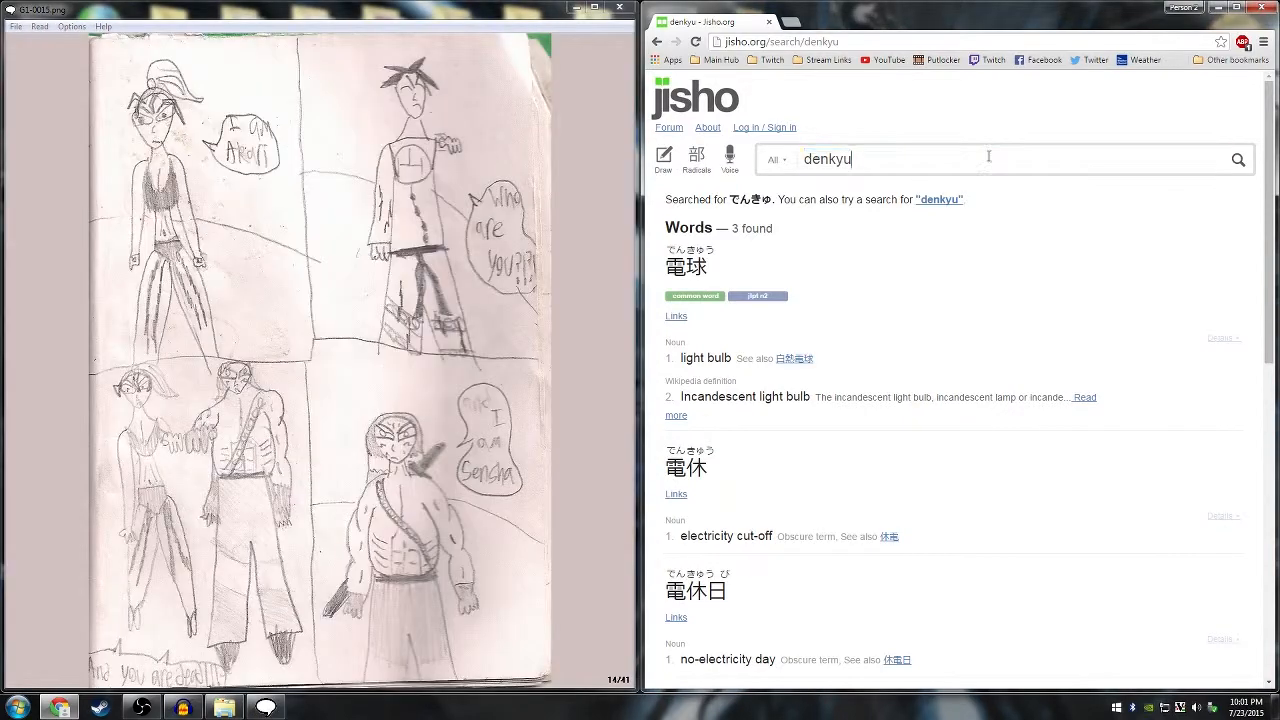
Look up akari (light, lamp), then replace it with sensha (tank, car wash).
text(akari)
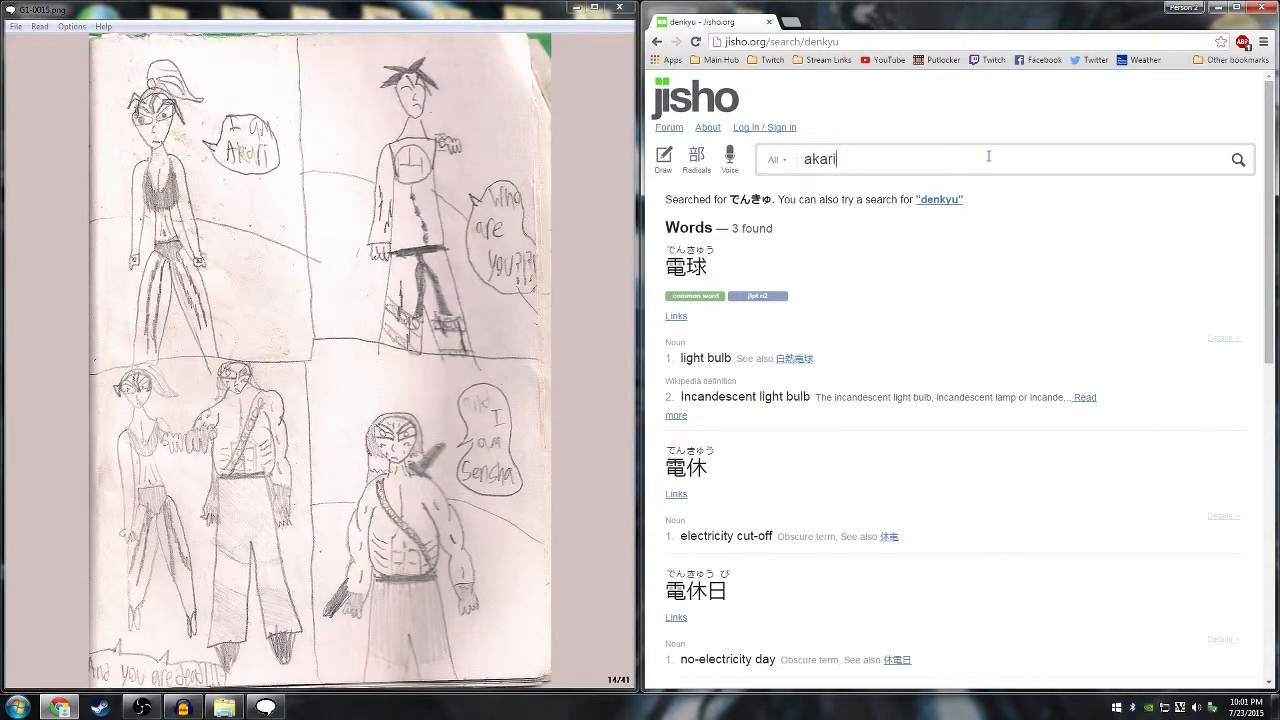
mouse_move(1020, 470)
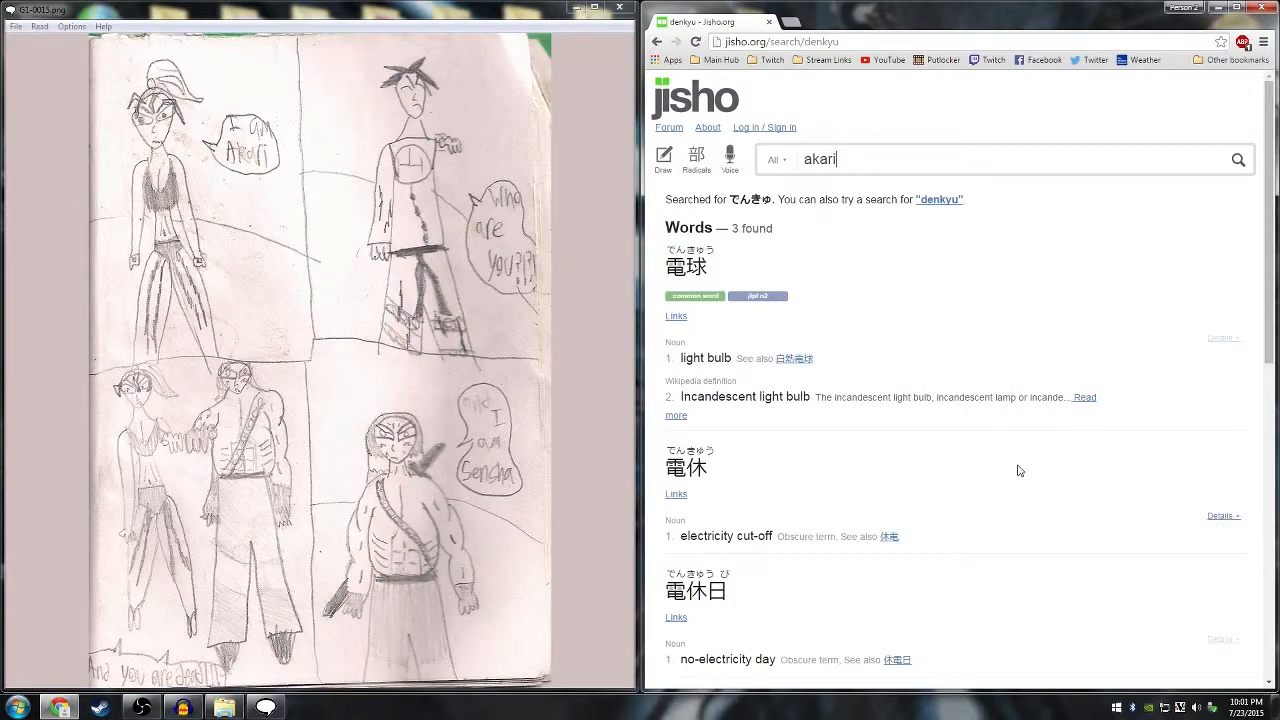
click(1238, 159)
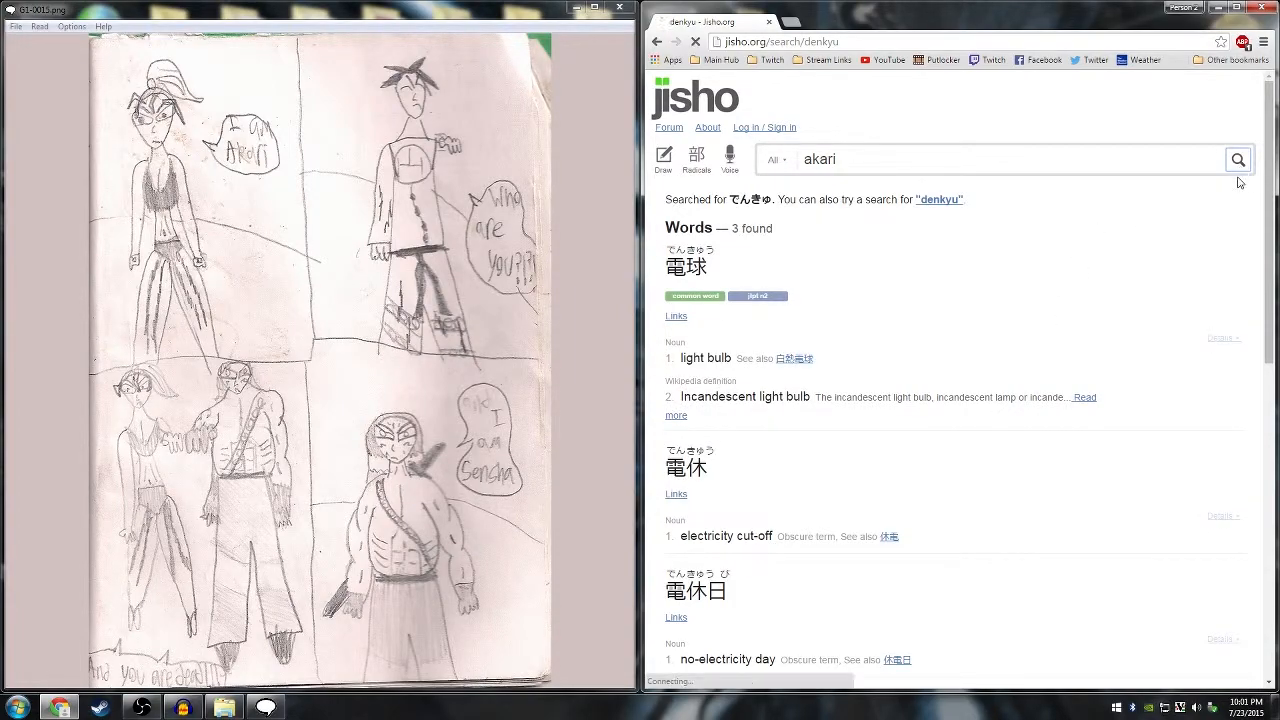
click(1238, 159)
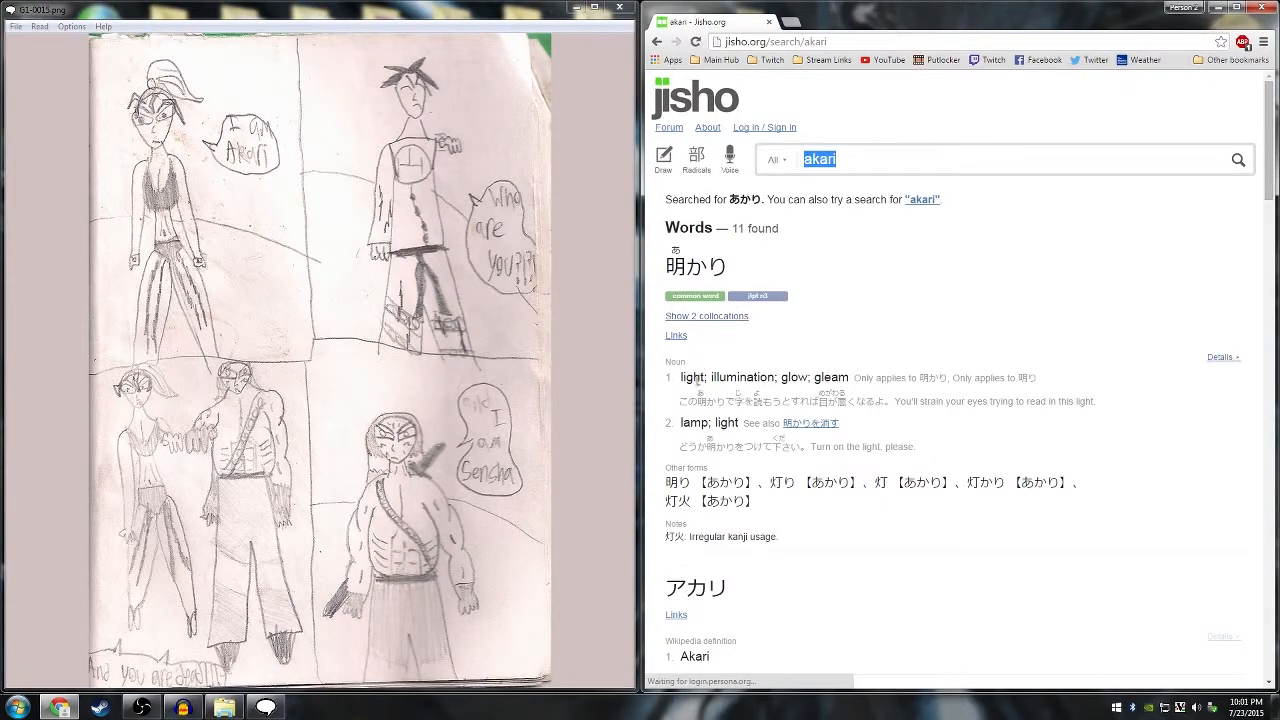
click(851, 159)
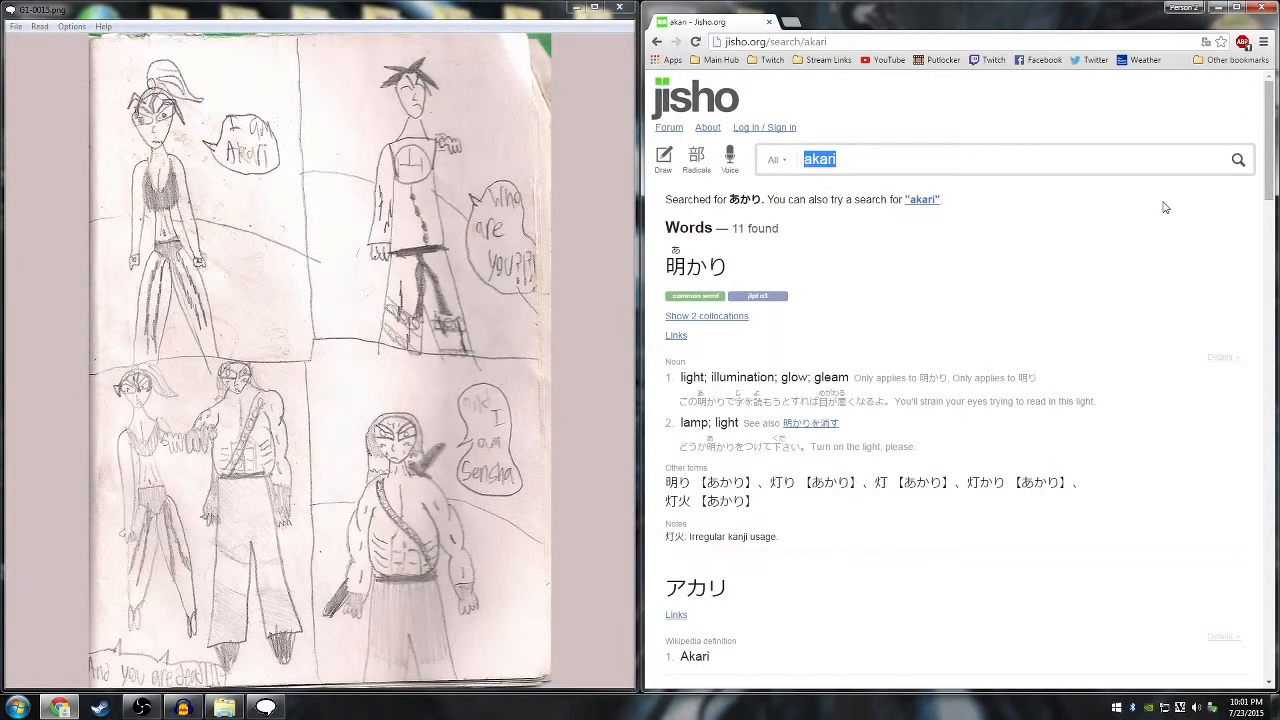
text(sensha)
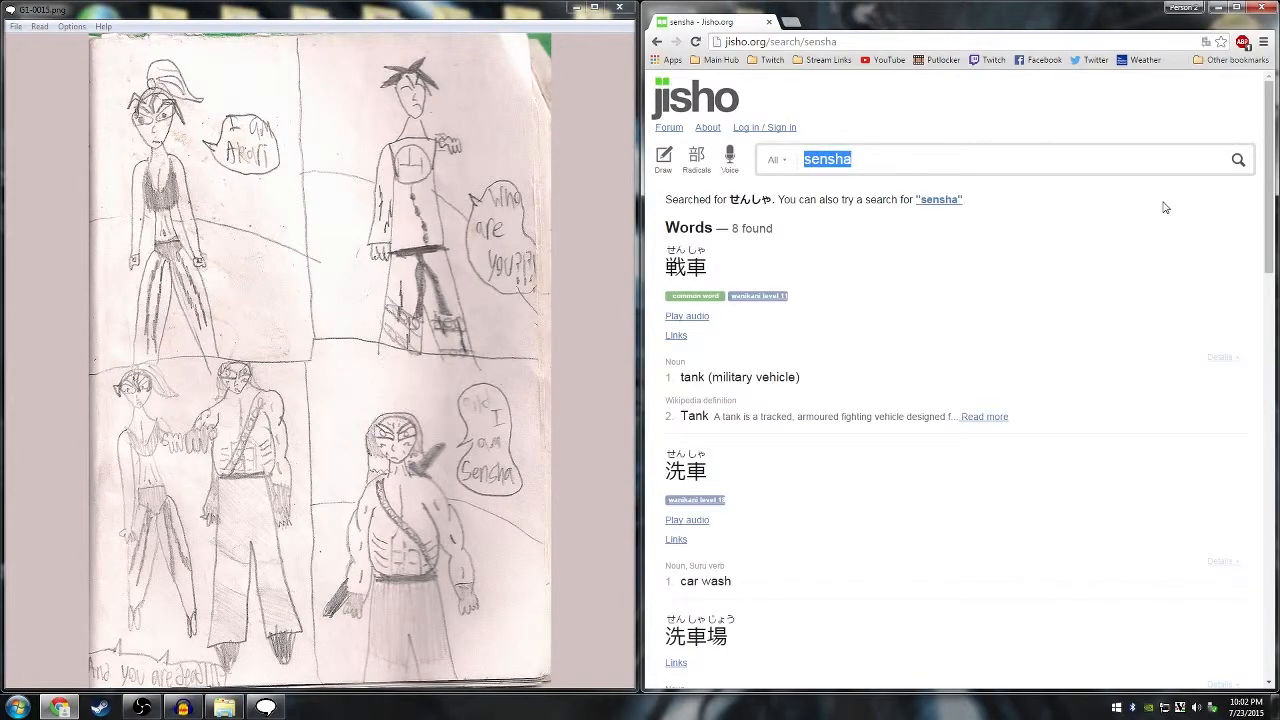
mouse_move(683, 378)
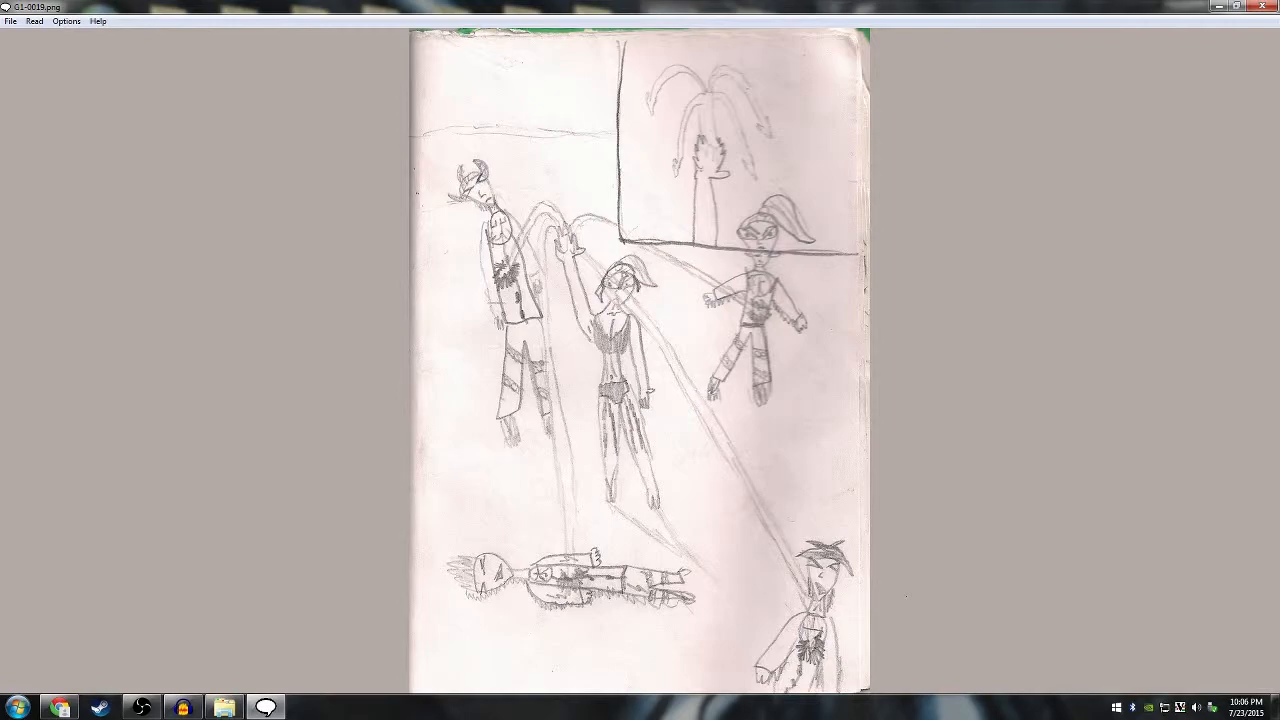
key(Right)
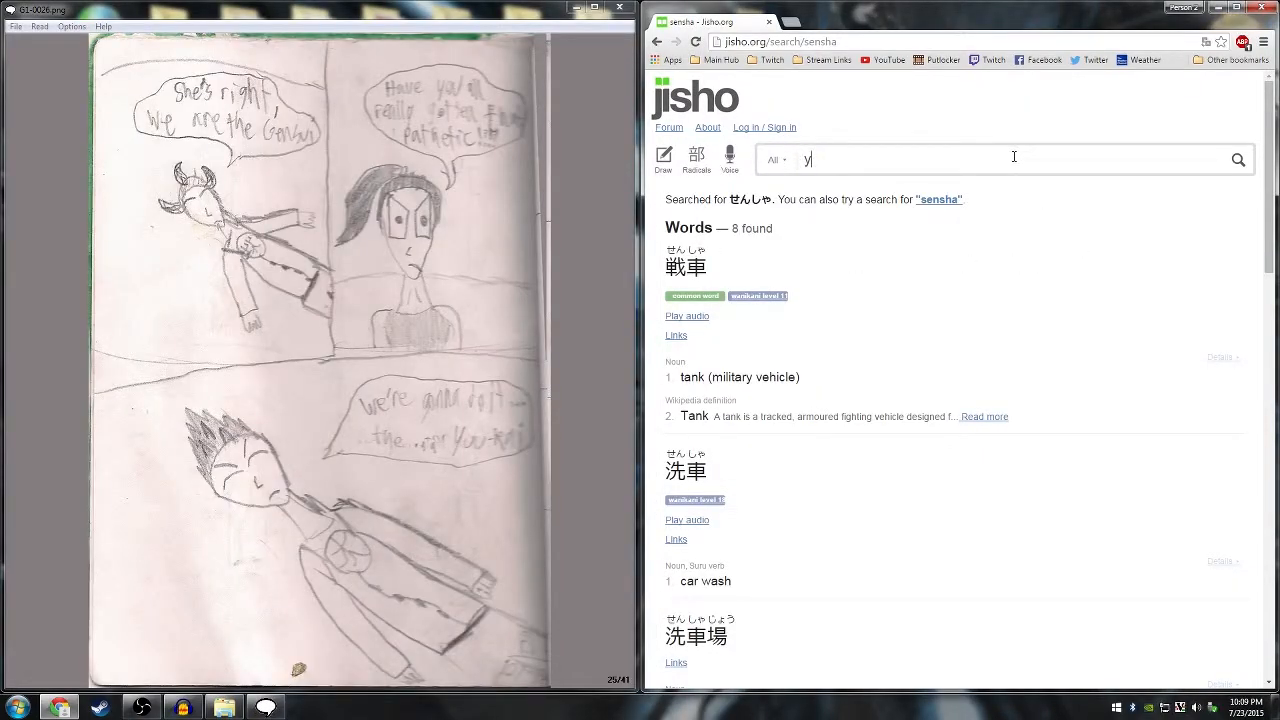
Search Jisho for yuukai, showing abduction and kidnapping entries.
text(uu kai)
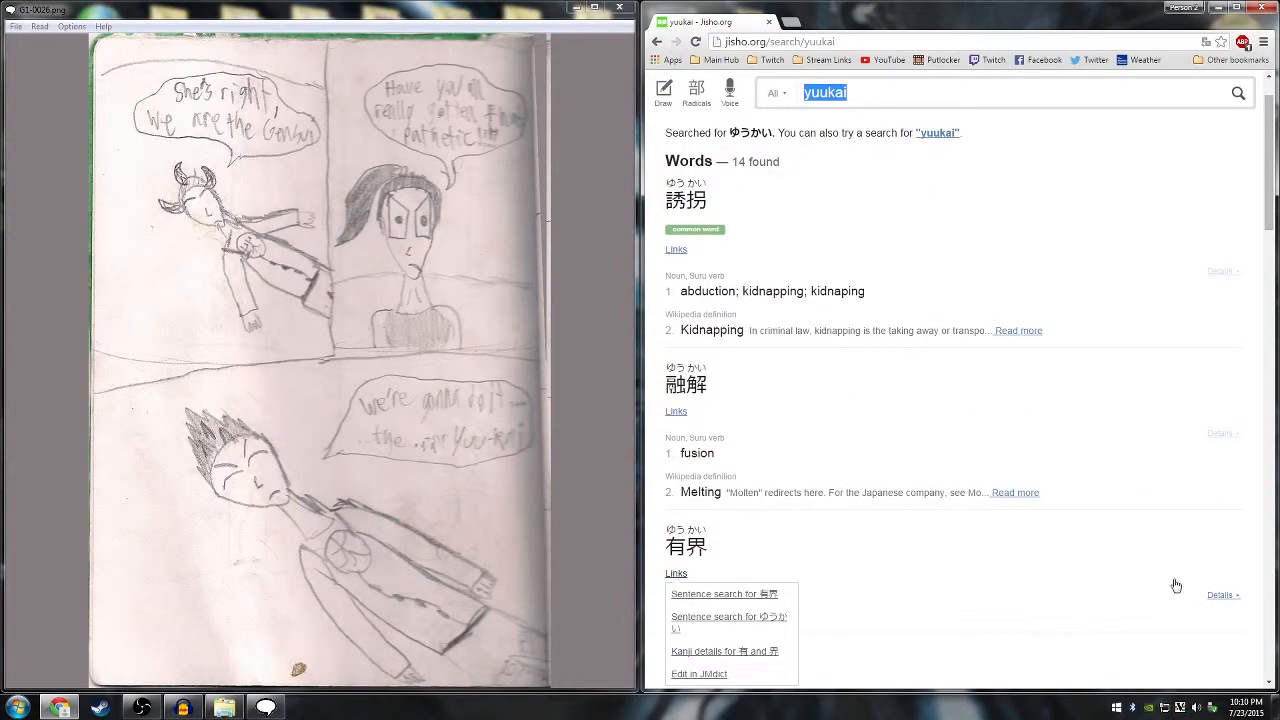
mouse_move(1081, 578)
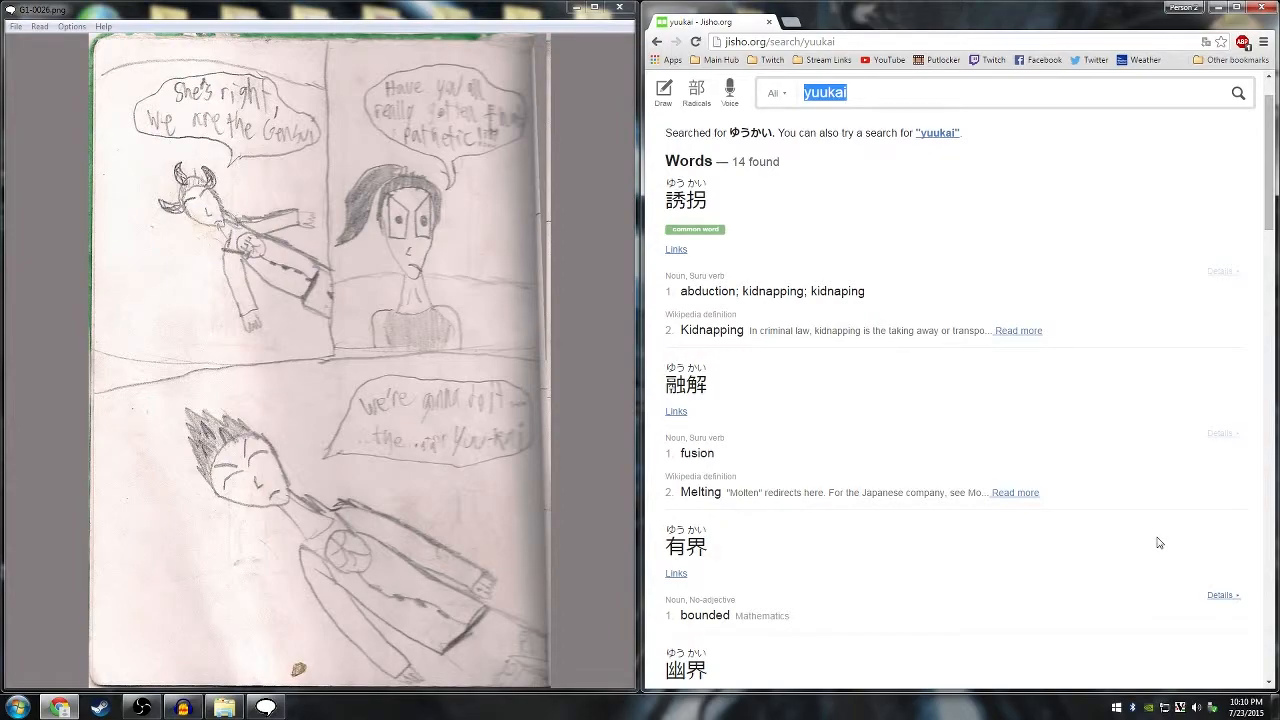
mouse_move(170, 14)
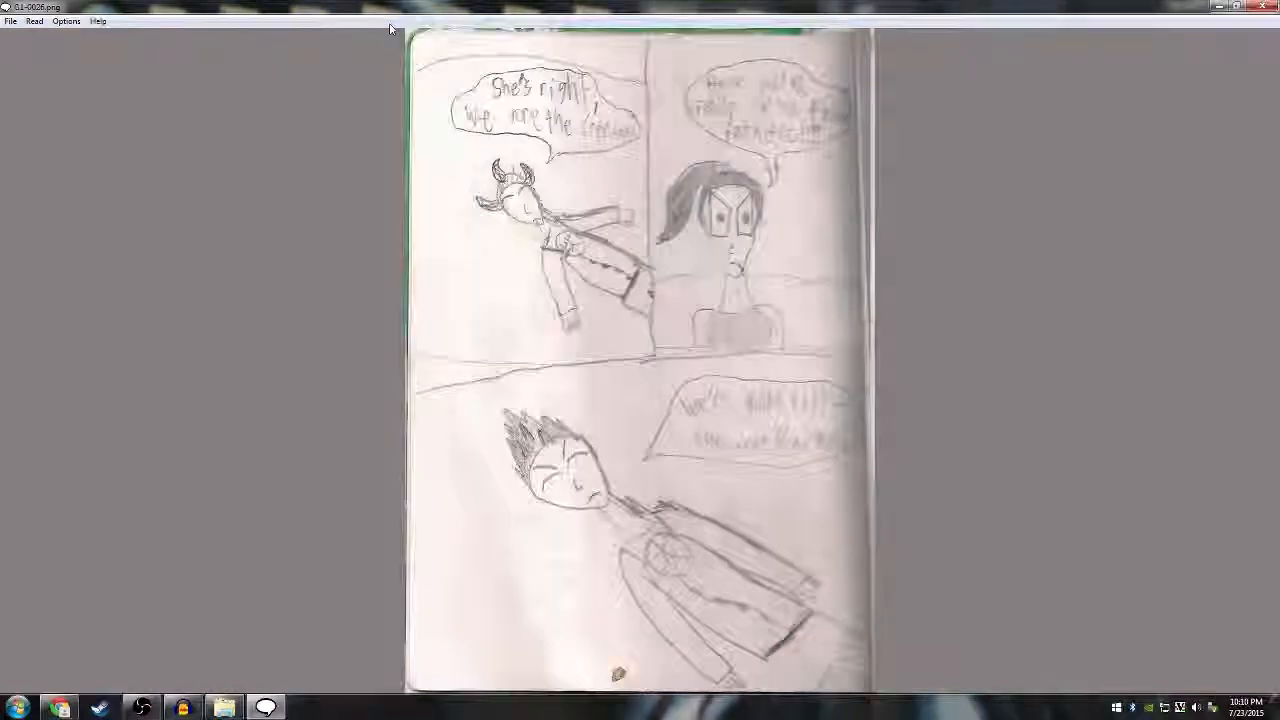
Advance the comic viewer to page G1-0030 with the sword-wielding warrior.
key(Right)
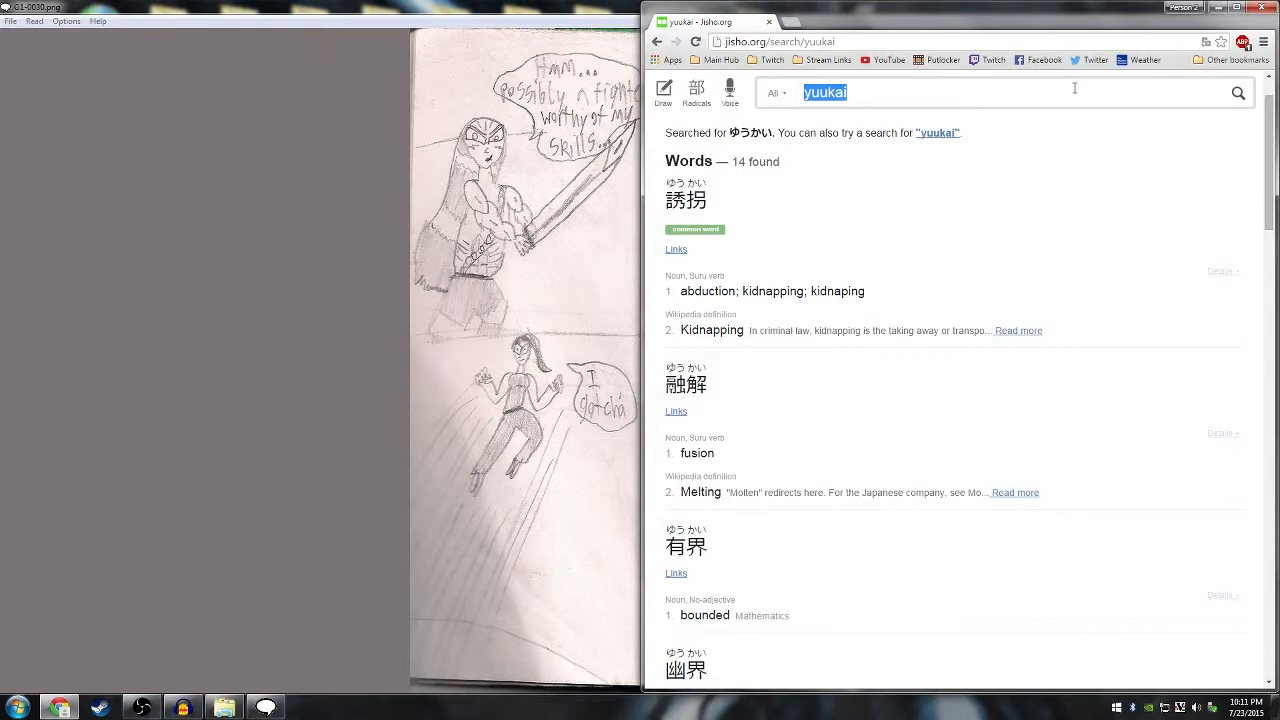
Search Jisho for hatsudenjo, which returns no matches.
text(hatsudenjo)
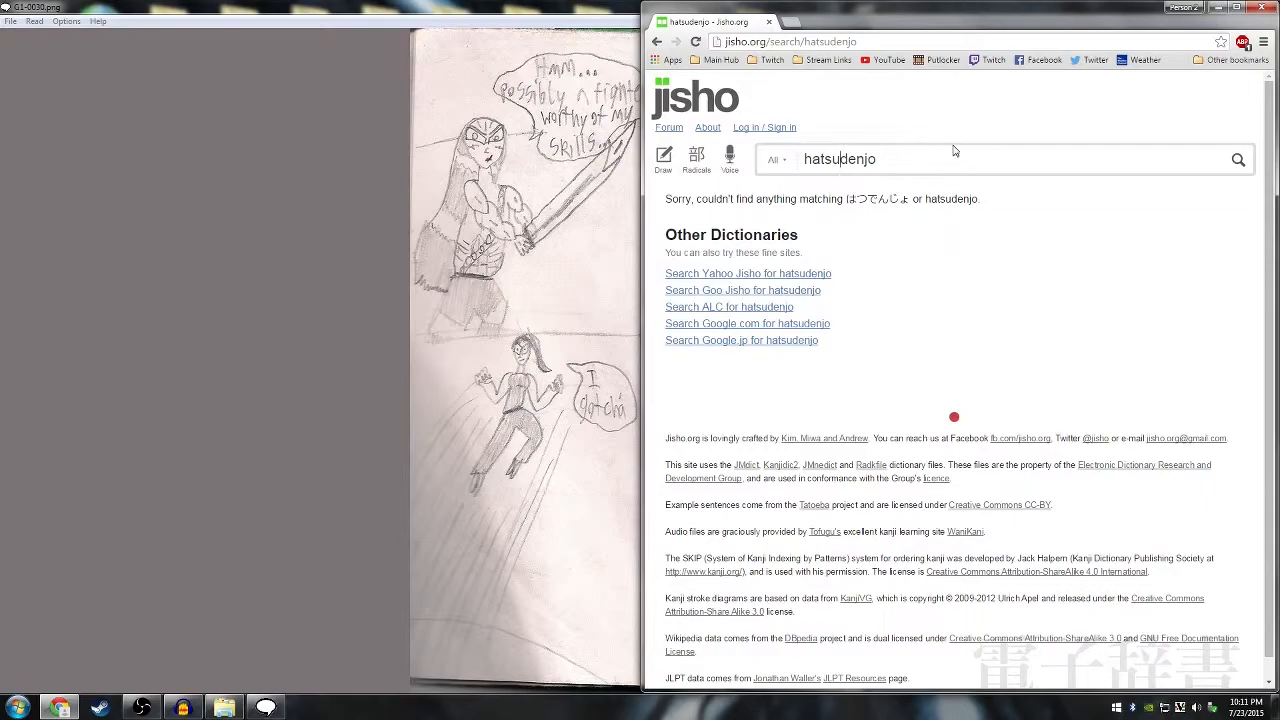
mouse_move(432, 32)
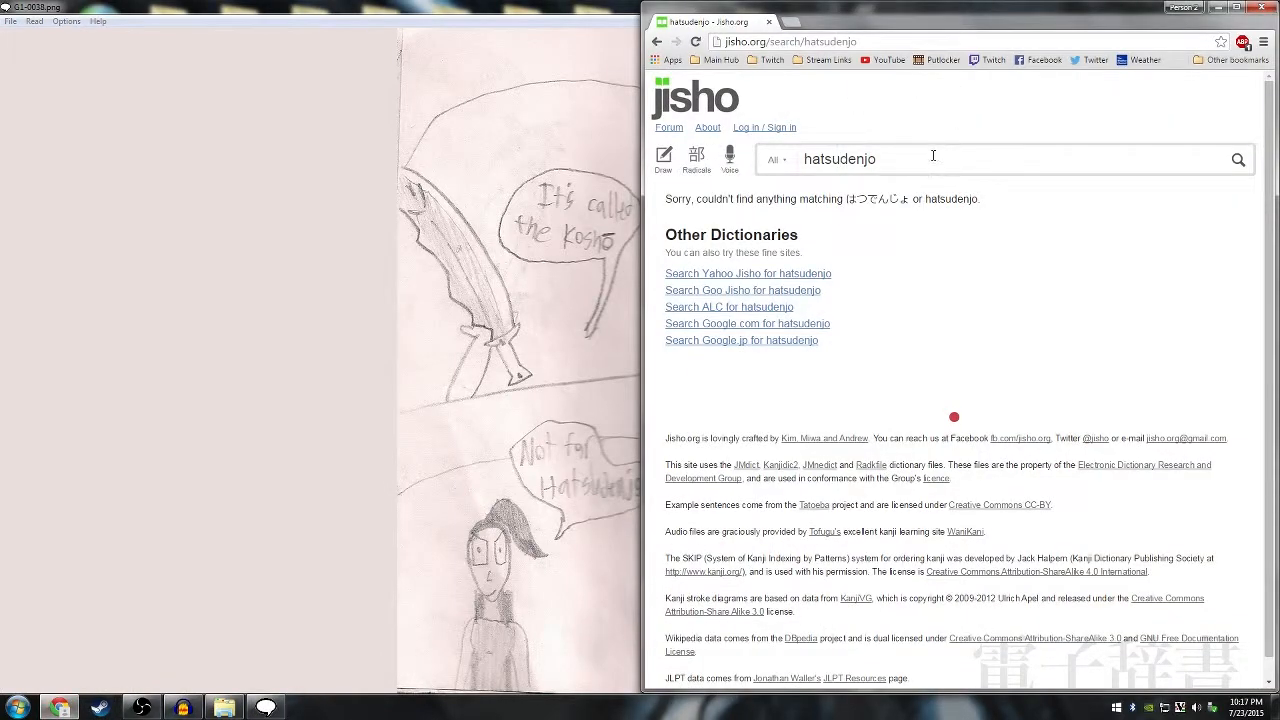
Search Jisho for kosho, showing 38 results such as old book and breakdown.
text(kosho)
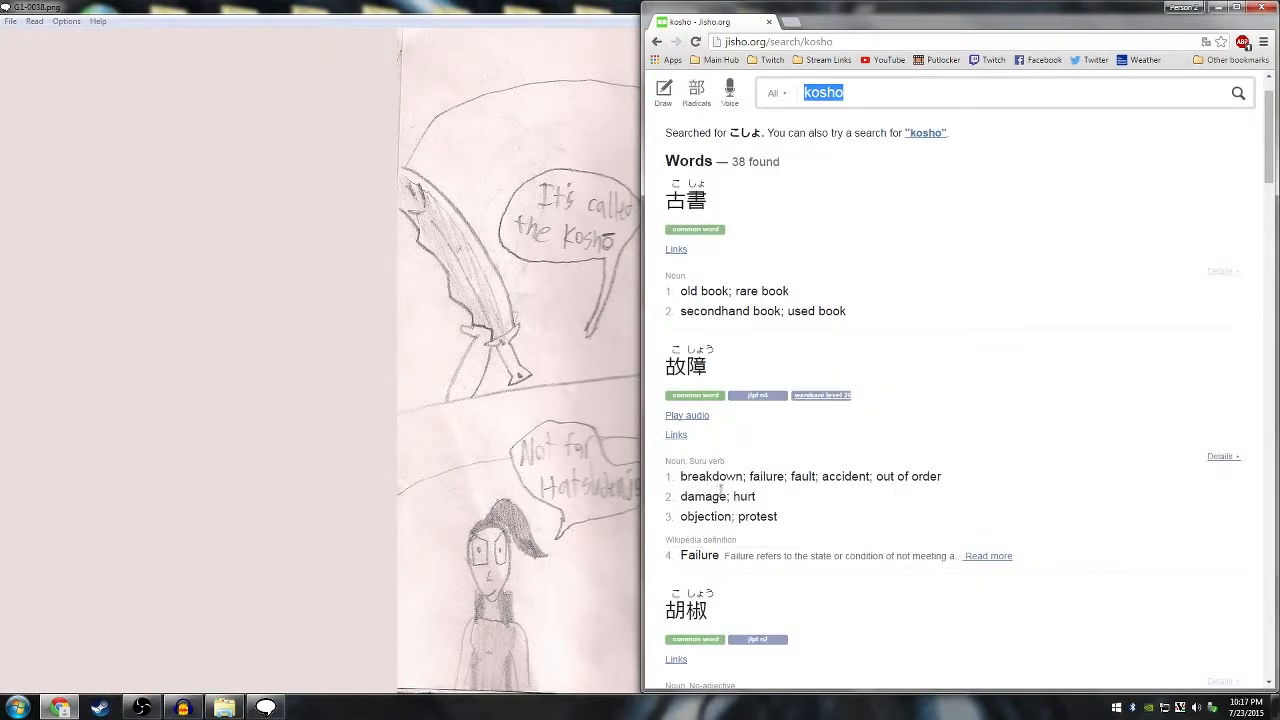
click(720, 496)
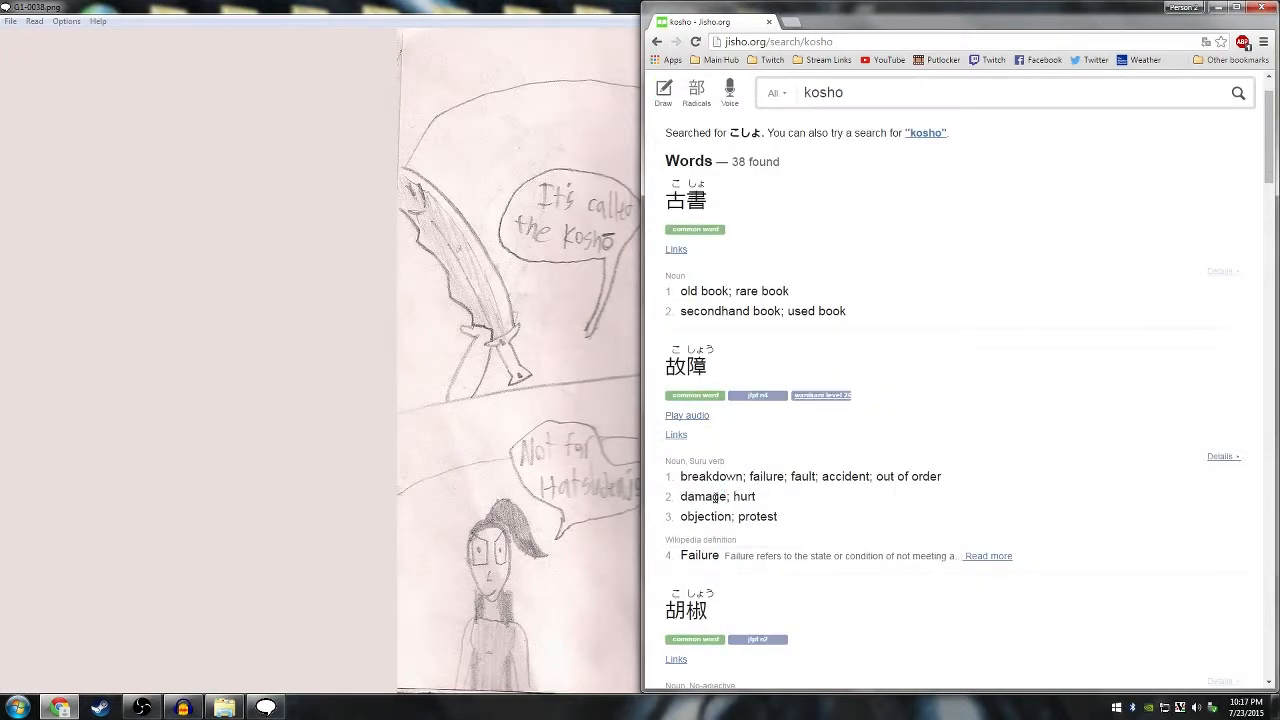
mouse_move(900, 504)
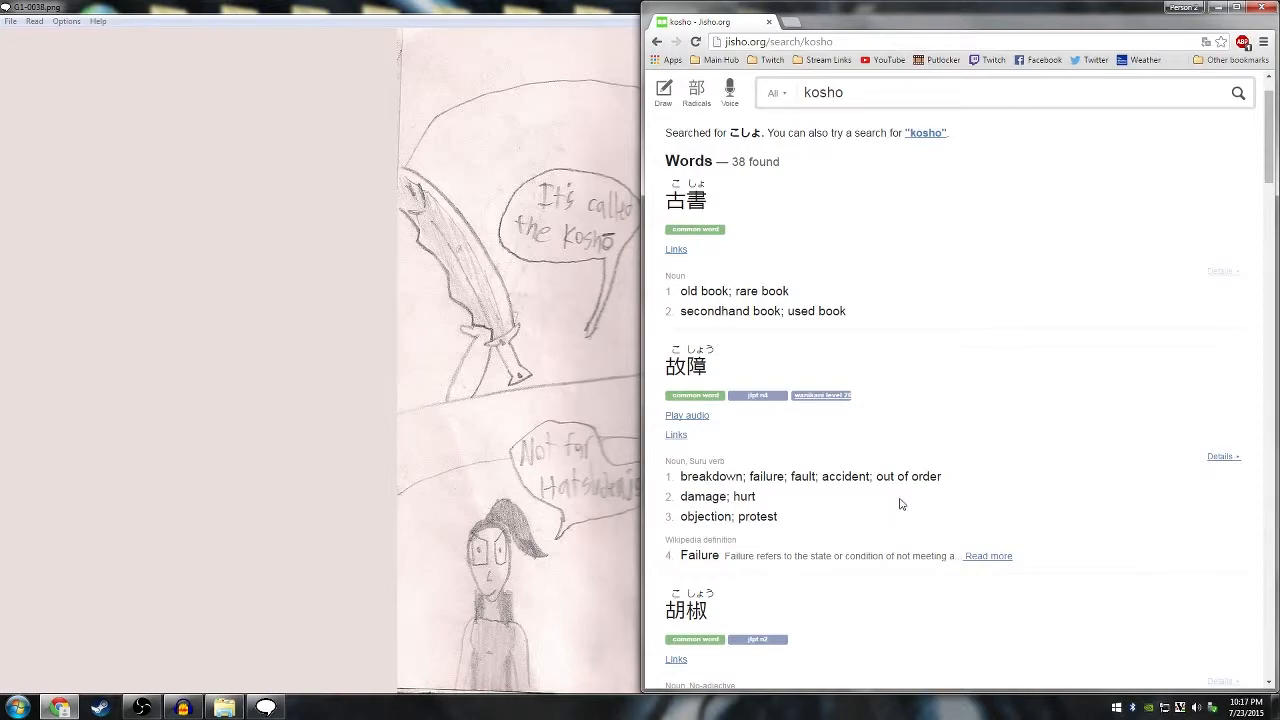